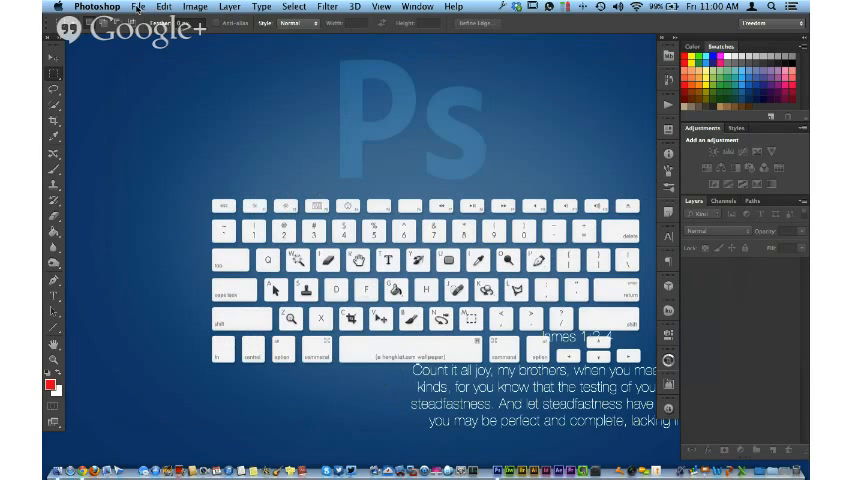
Browse the Open dialog through Big Boy > Stock Files > Beach Day into the HiRes folder
left_click(138, 8)
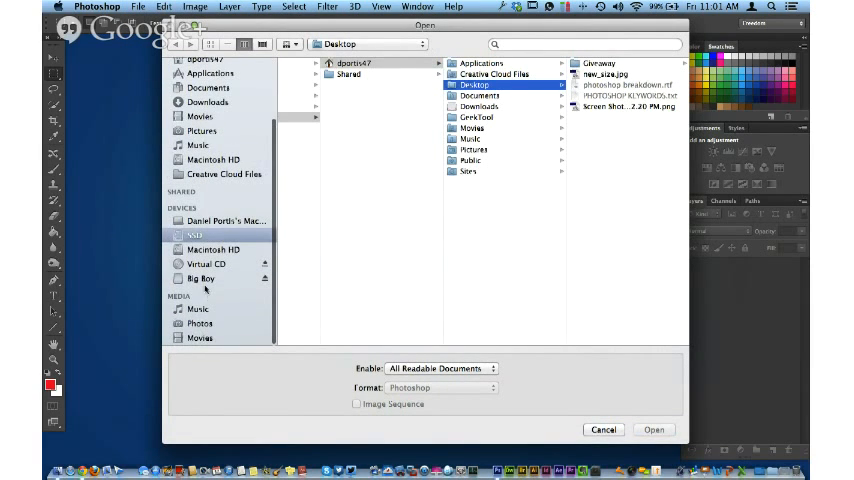
left_click(200, 278)
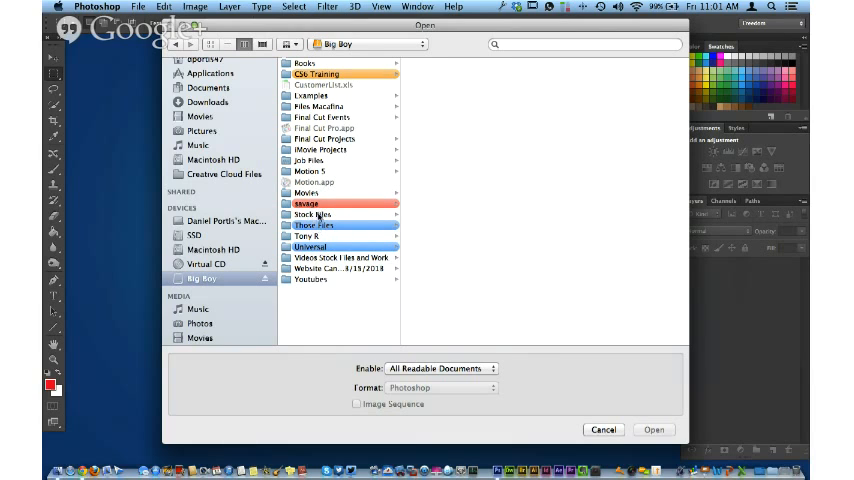
left_click(312, 214)
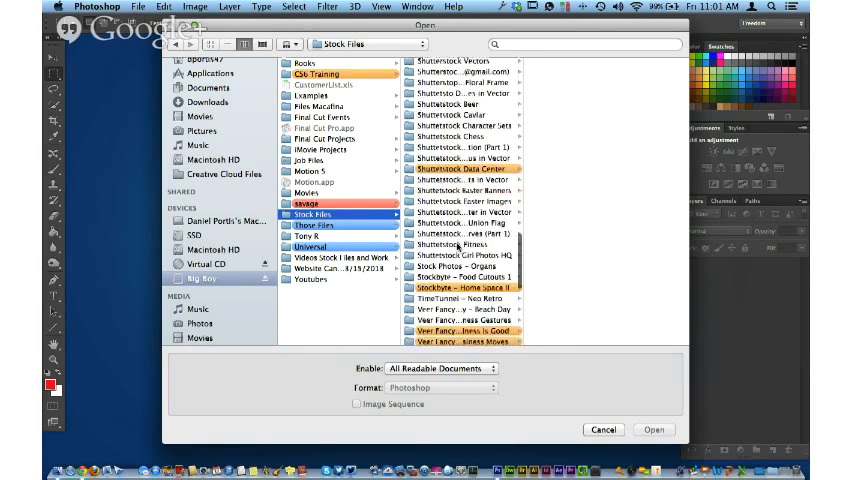
scroll("down", 3)
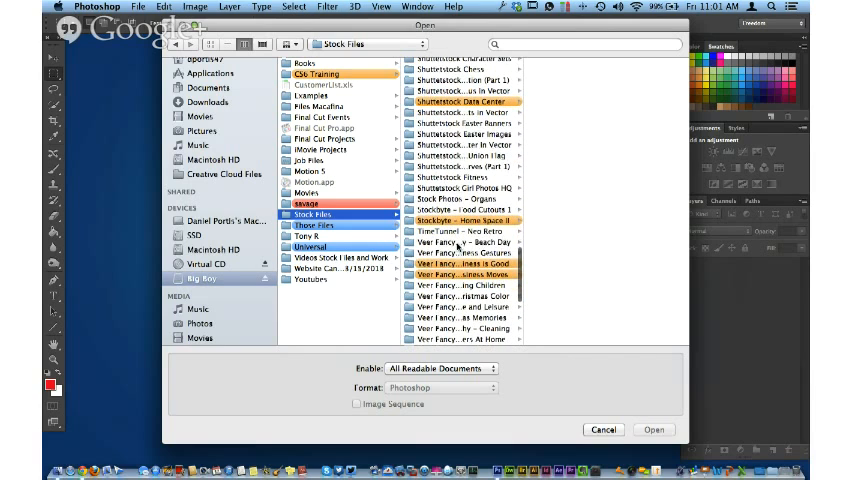
left_click(464, 240)
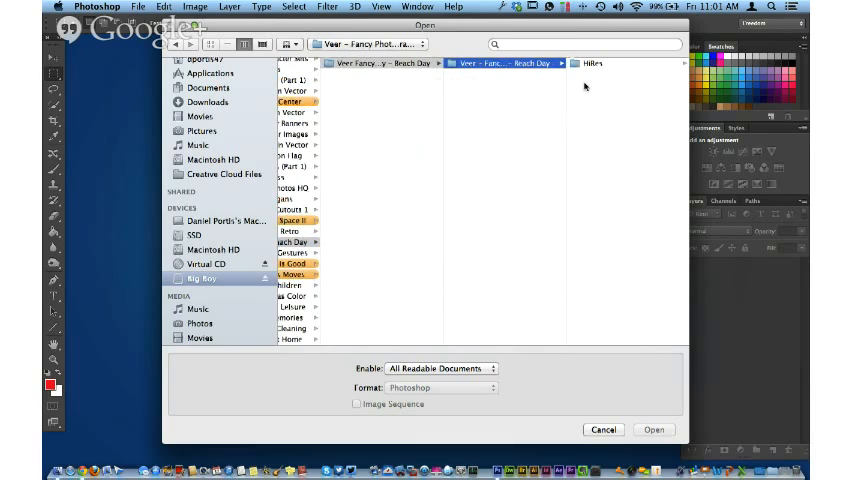
left_click(592, 62)
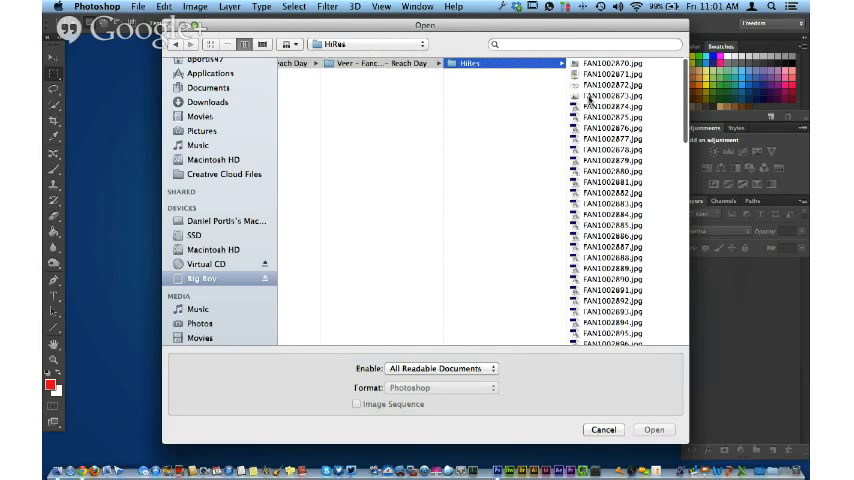
Preview several high-resolution beach JPEGs, including the girl in the pink swimsuit
left_click(612, 104)
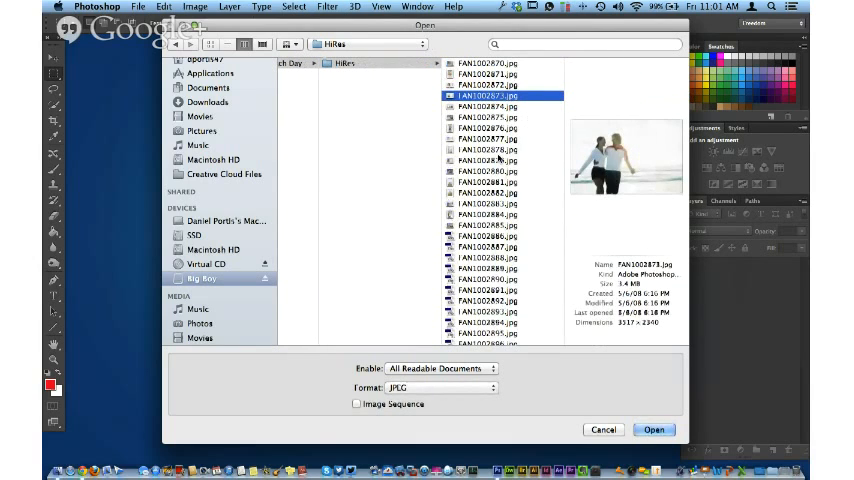
left_click(496, 148)
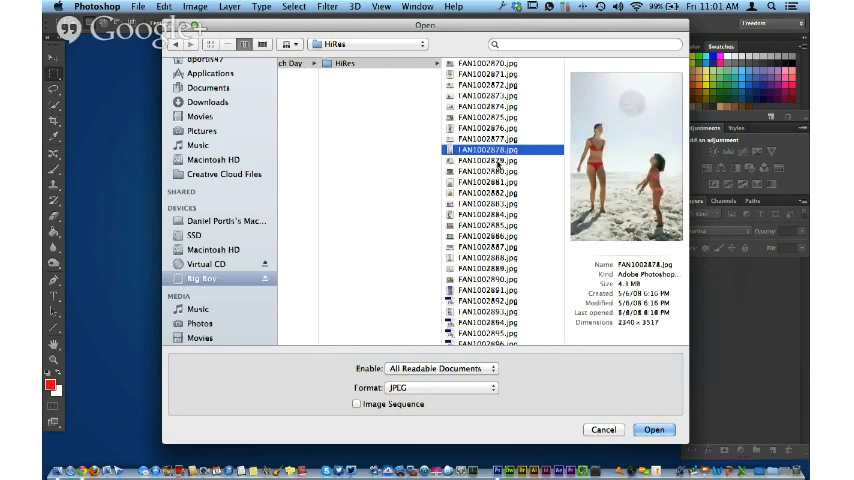
left_click(496, 192)
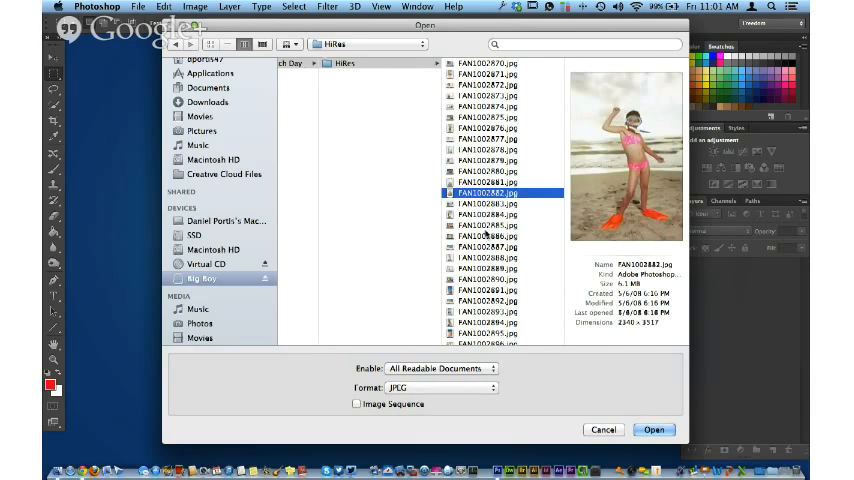
left_click(496, 224)
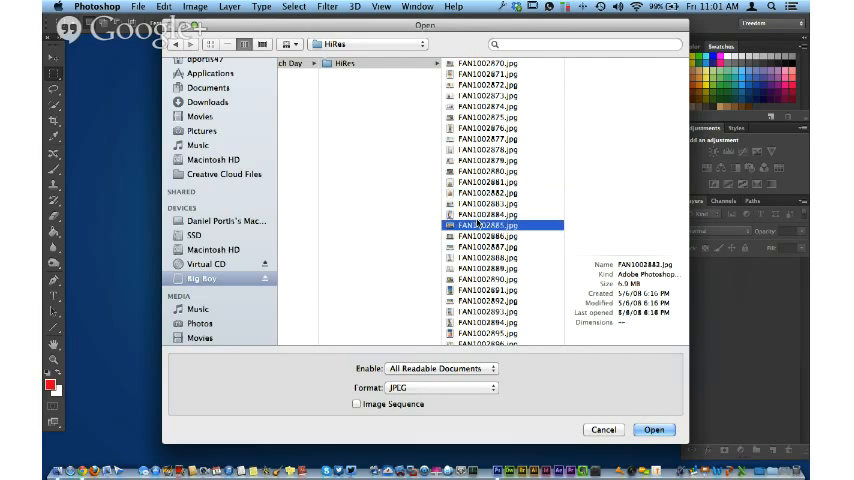
left_click(498, 236)
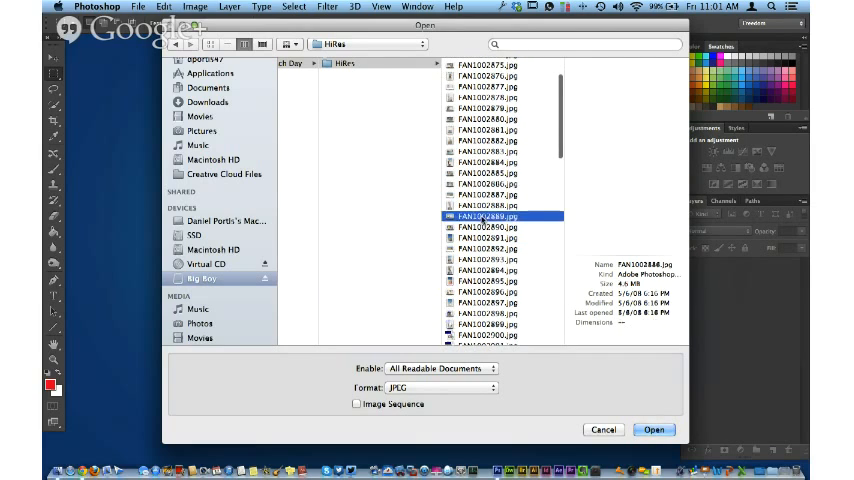
left_click(490, 246)
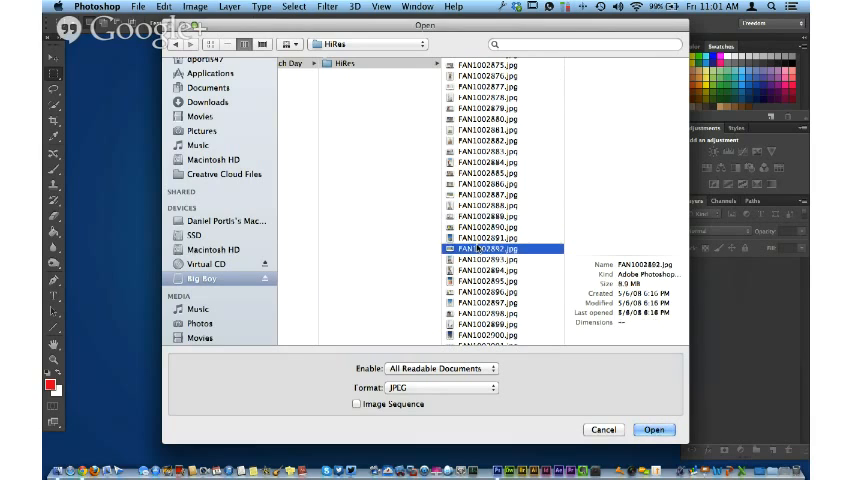
left_click(496, 268)
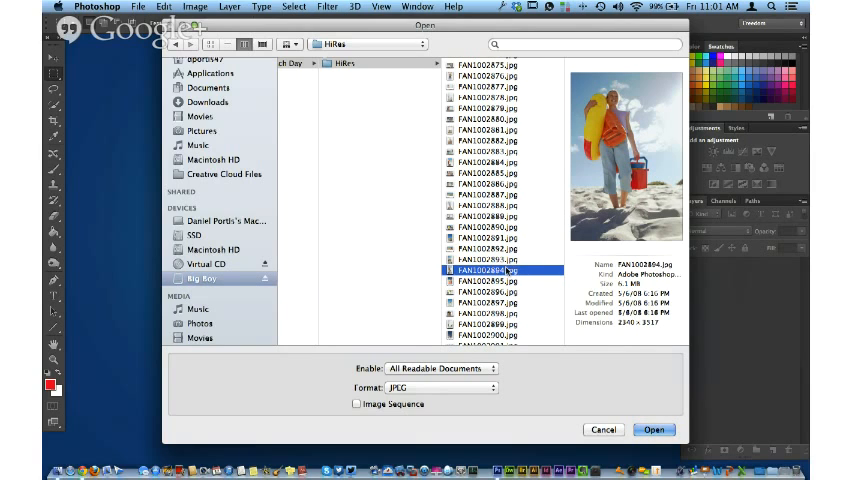
Open the photo of the girl with the inflatable ring and red bucket
left_click(652, 428)
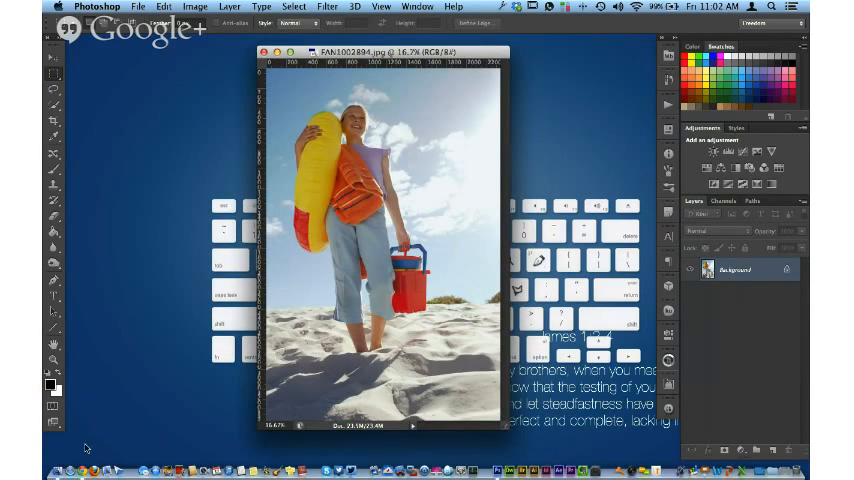
right_click(88, 436)
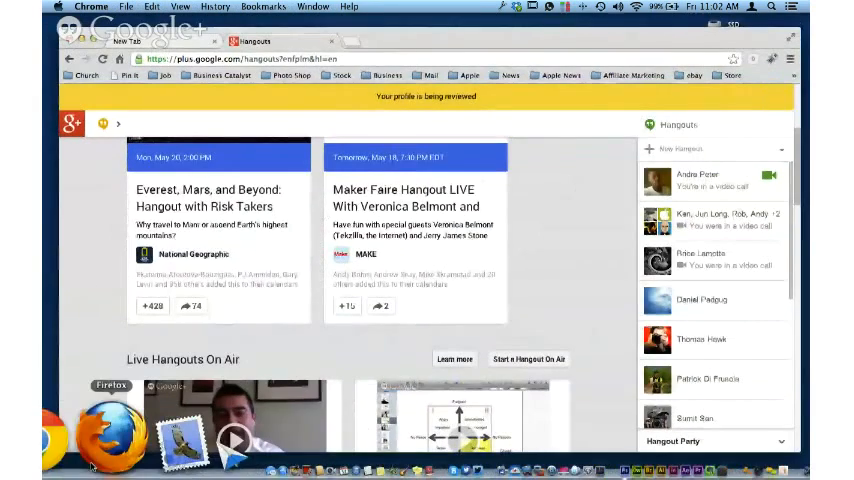
Bring up the Hangout On Air window with group chat, then return to the beach photo
right_click(64, 440)
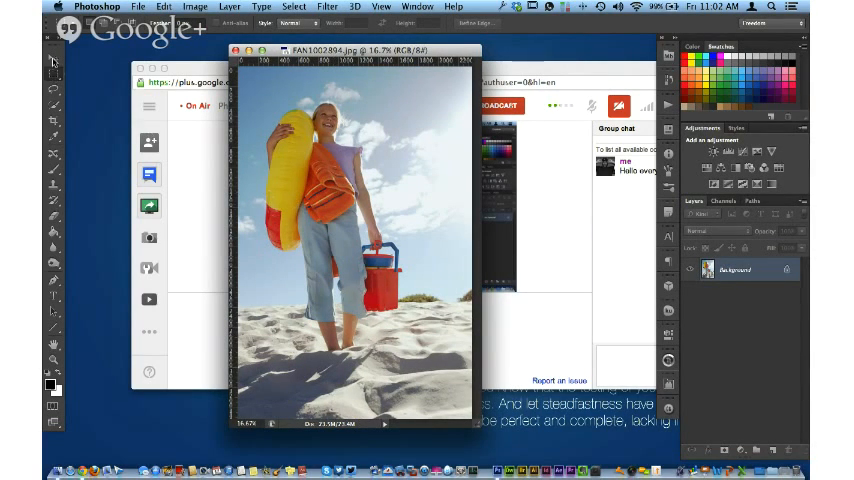
mouse_move(52, 58)
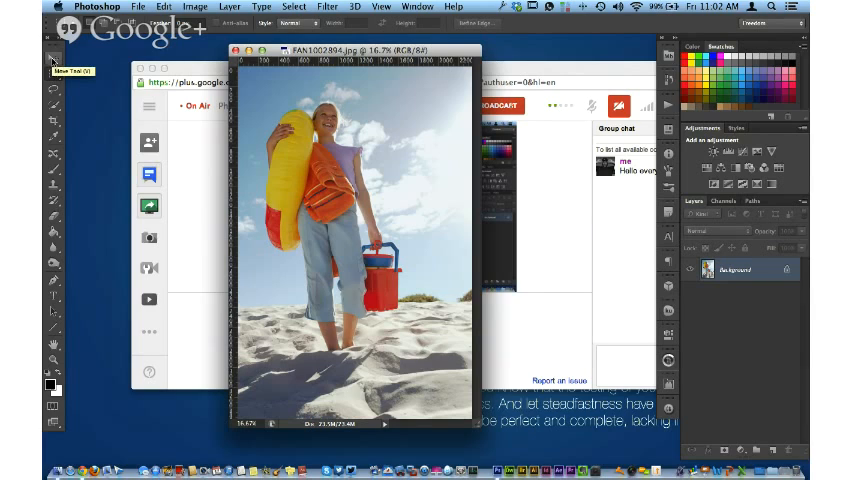
Select the girl in the beach photo with the Quick Selection tool
left_click(52, 56)
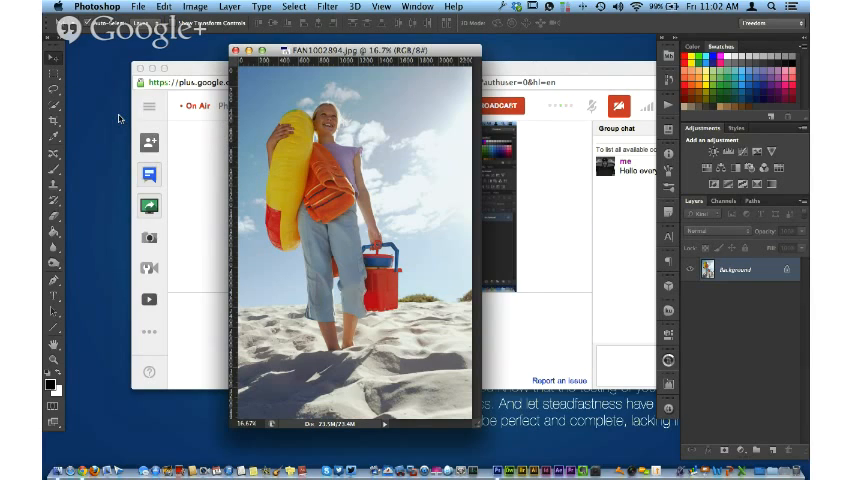
mouse_move(214, 138)
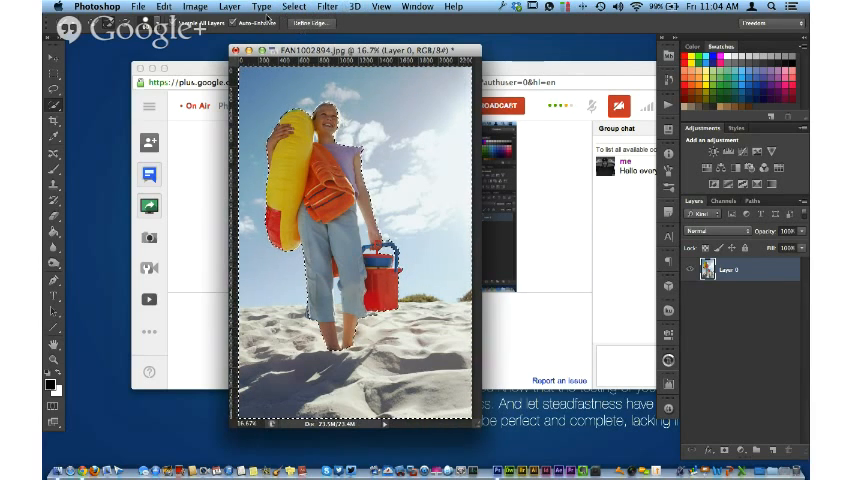
Invert the selection so the background around the girl is selected
left_click(260, 8)
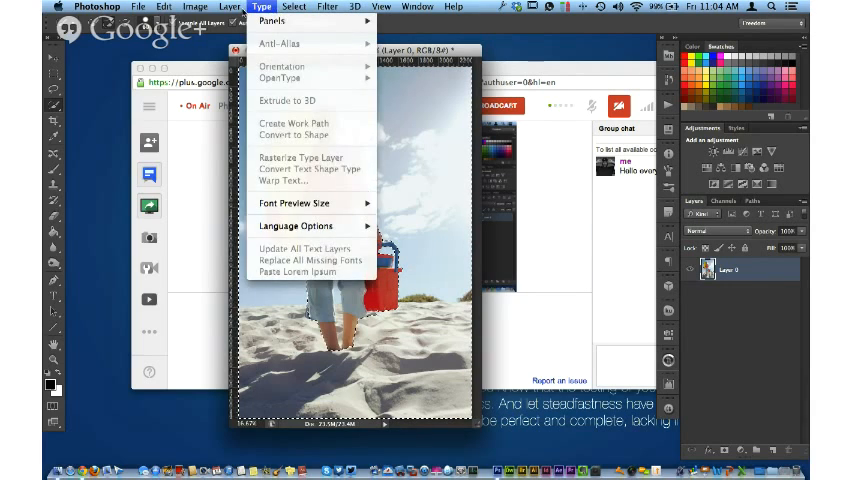
left_click(196, 6)
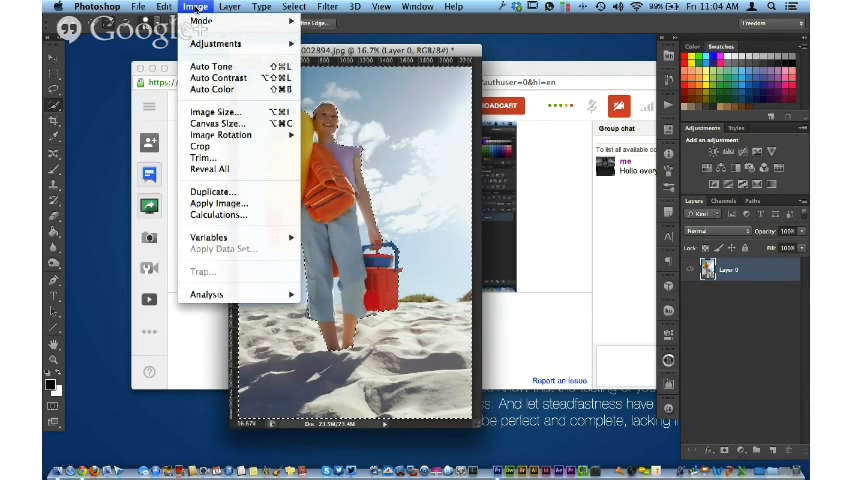
left_click(292, 6)
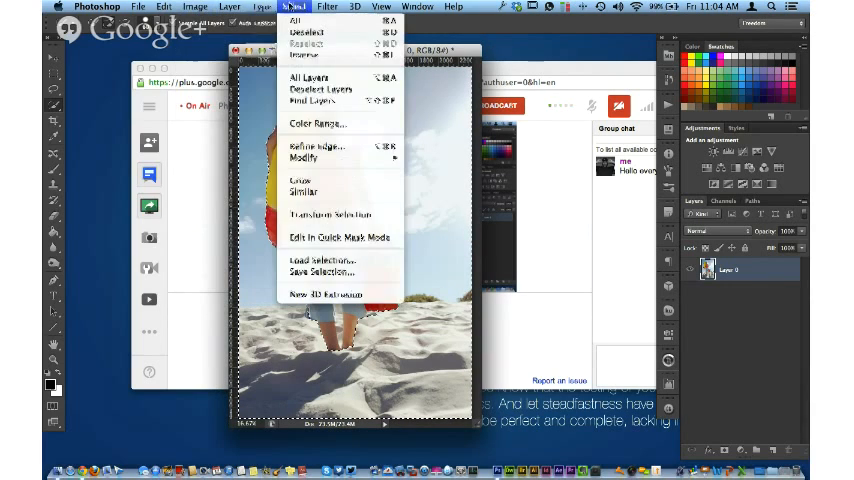
mouse_move(308, 56)
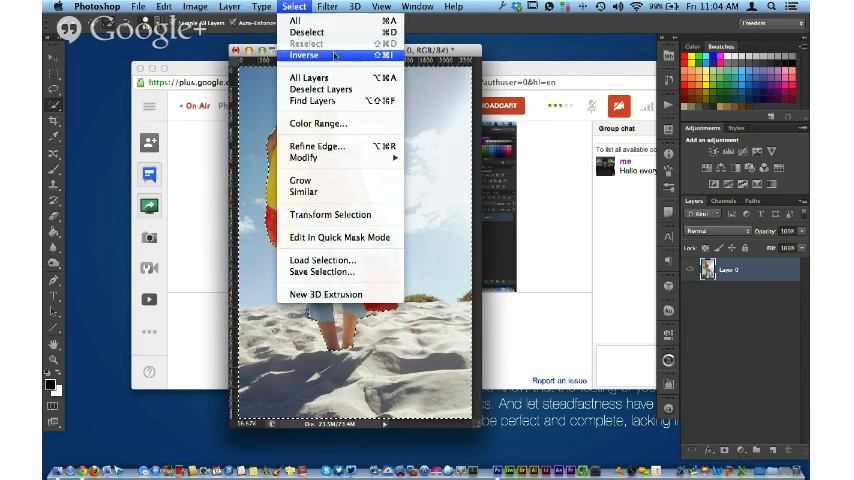
left_click(304, 56)
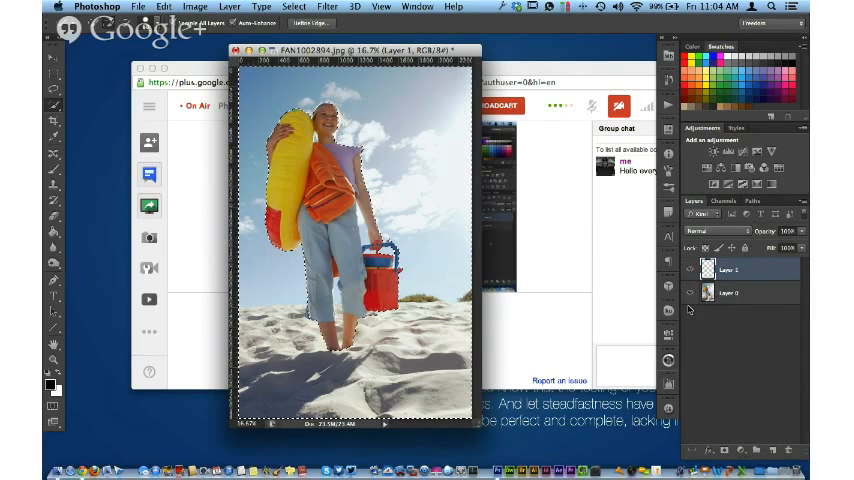
Copy the inverted background selection onto a new Layer 1 above the original
left_click(328, 6)
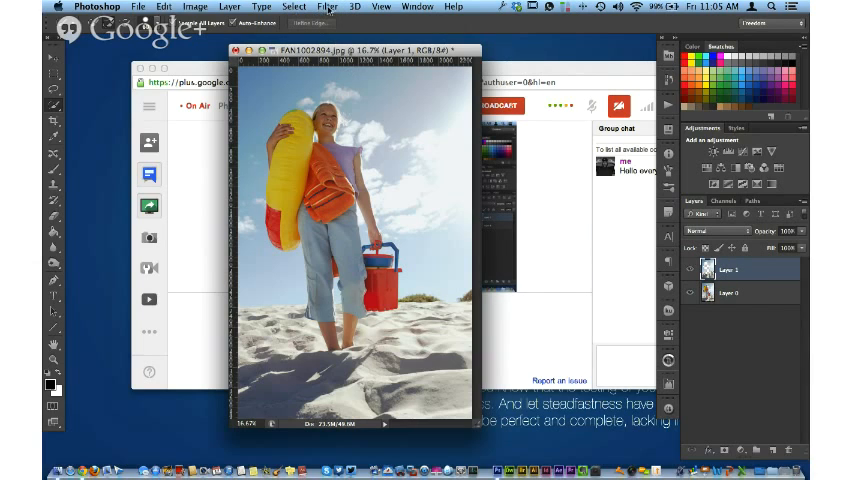
left_click(328, 6)
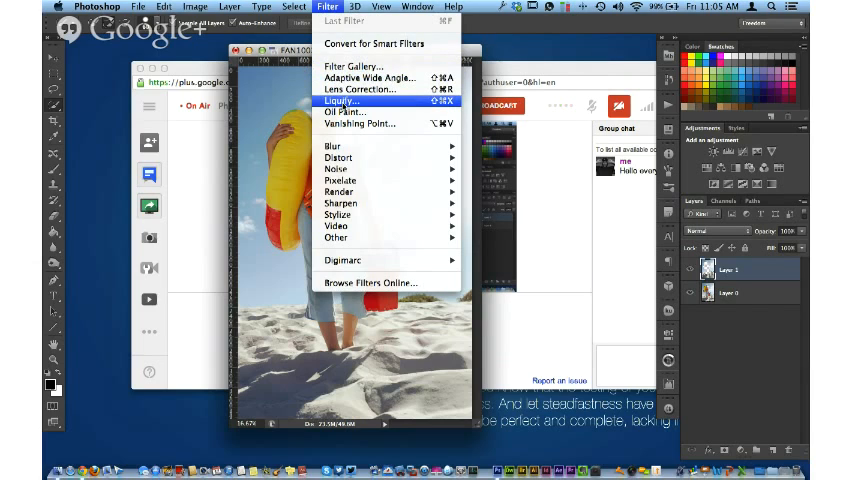
mouse_move(338, 156)
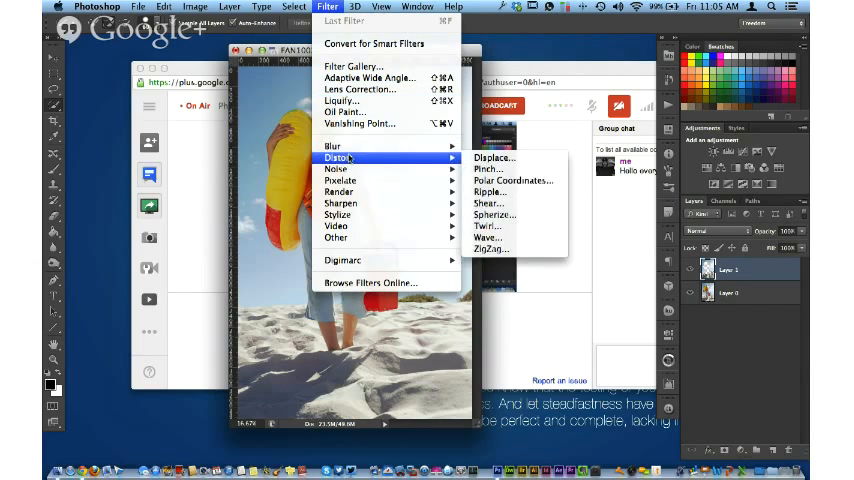
mouse_move(344, 100)
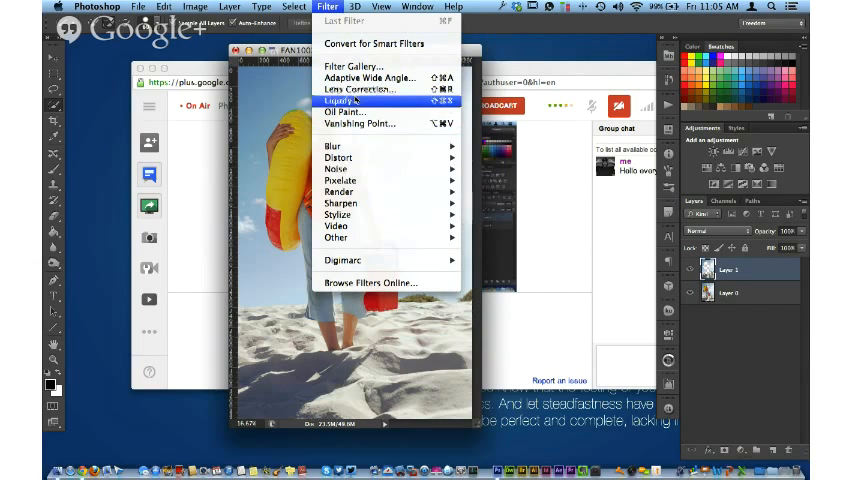
mouse_move(344, 112)
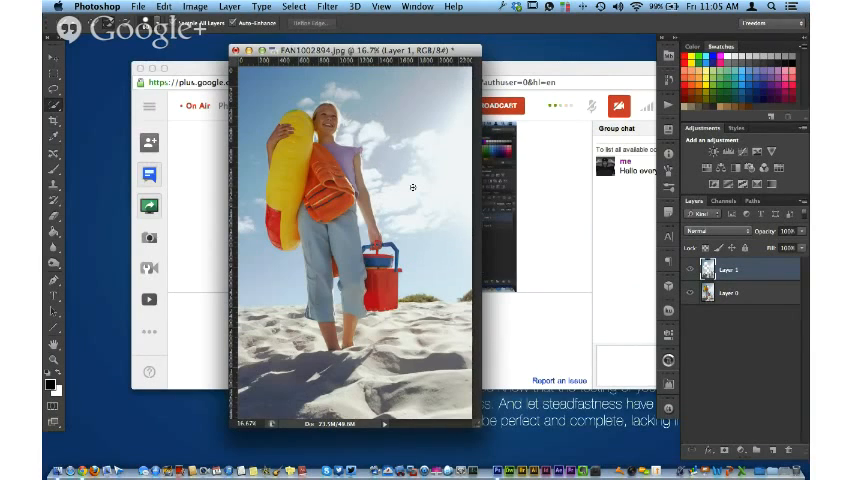
Bring up the Load Selection dialog set to Layer 1 Transparency
left_click(292, 6)
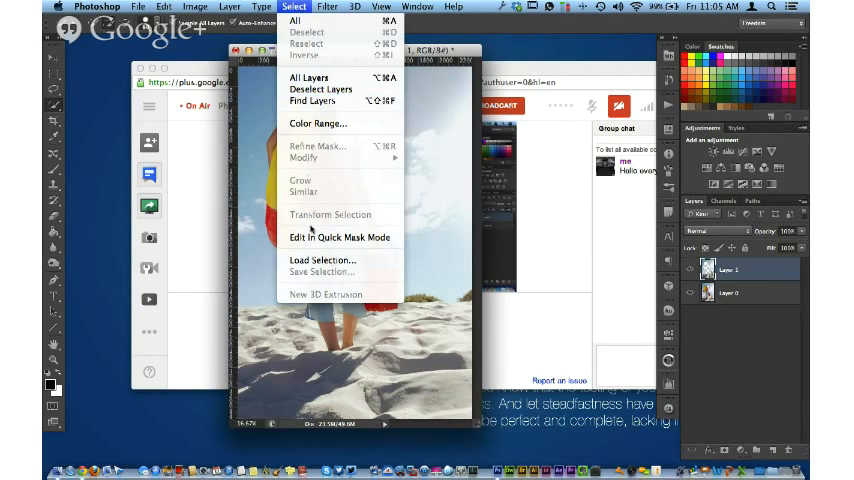
left_click(322, 260)
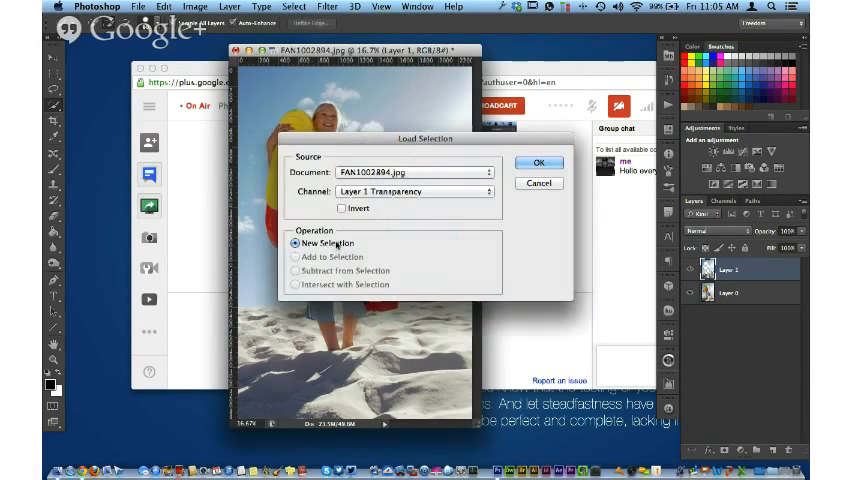
Load a new selection from Layer 1 Transparency onto the photo
left_click(536, 162)
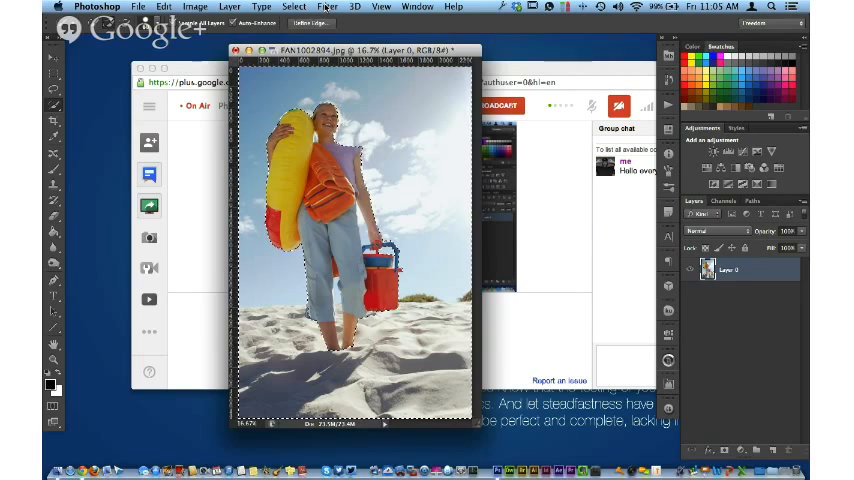
Bring up the Oil Paint filter with its painted preview of the beach photo
left_click(328, 6)
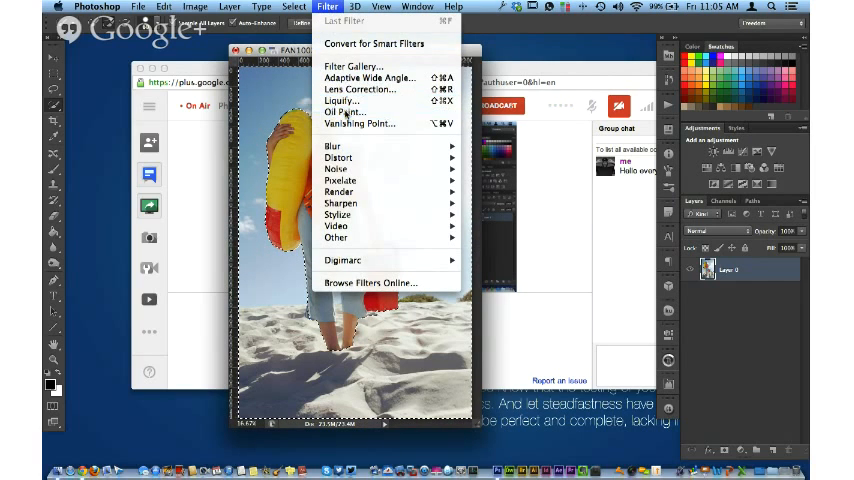
left_click(340, 112)
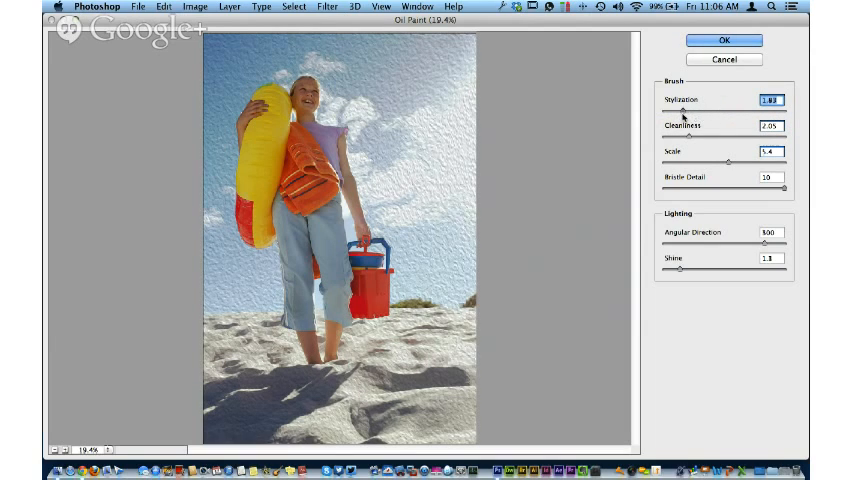
Raise the Oil Paint stylization for a stronger brushy texture and apply the filter
left_click_drag(686, 110, 758, 110)
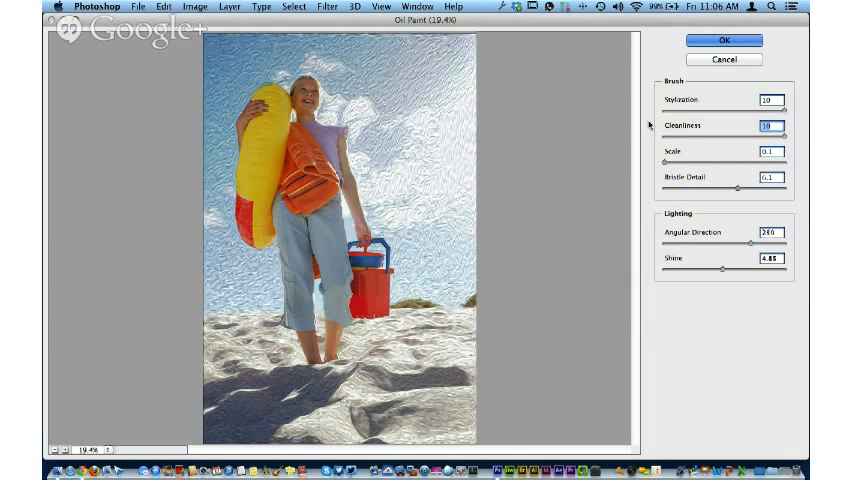
left_click(724, 40)
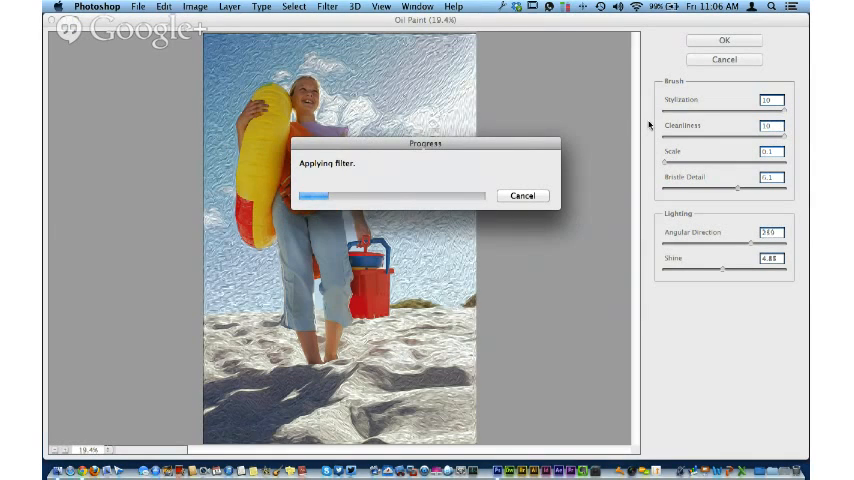